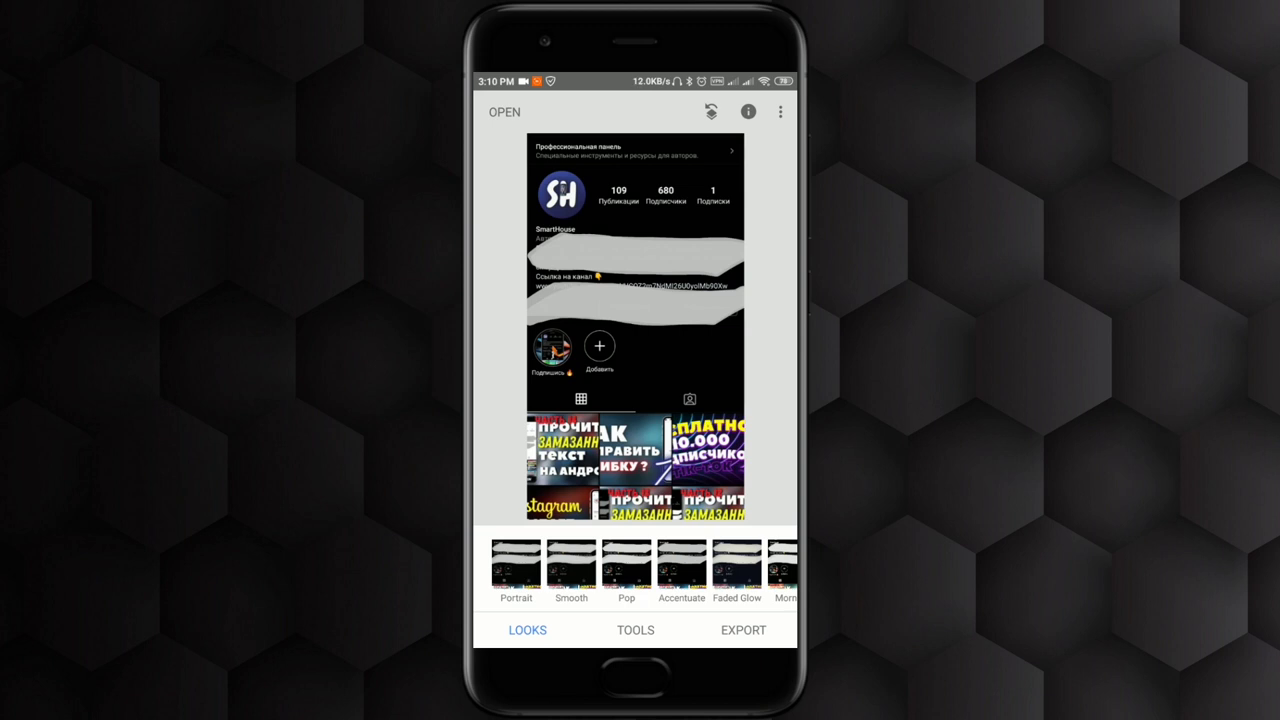
- Tune Image to brightness -97, contrast +100 and highlights about +43 to reveal scribbled text
left_click(634, 630)
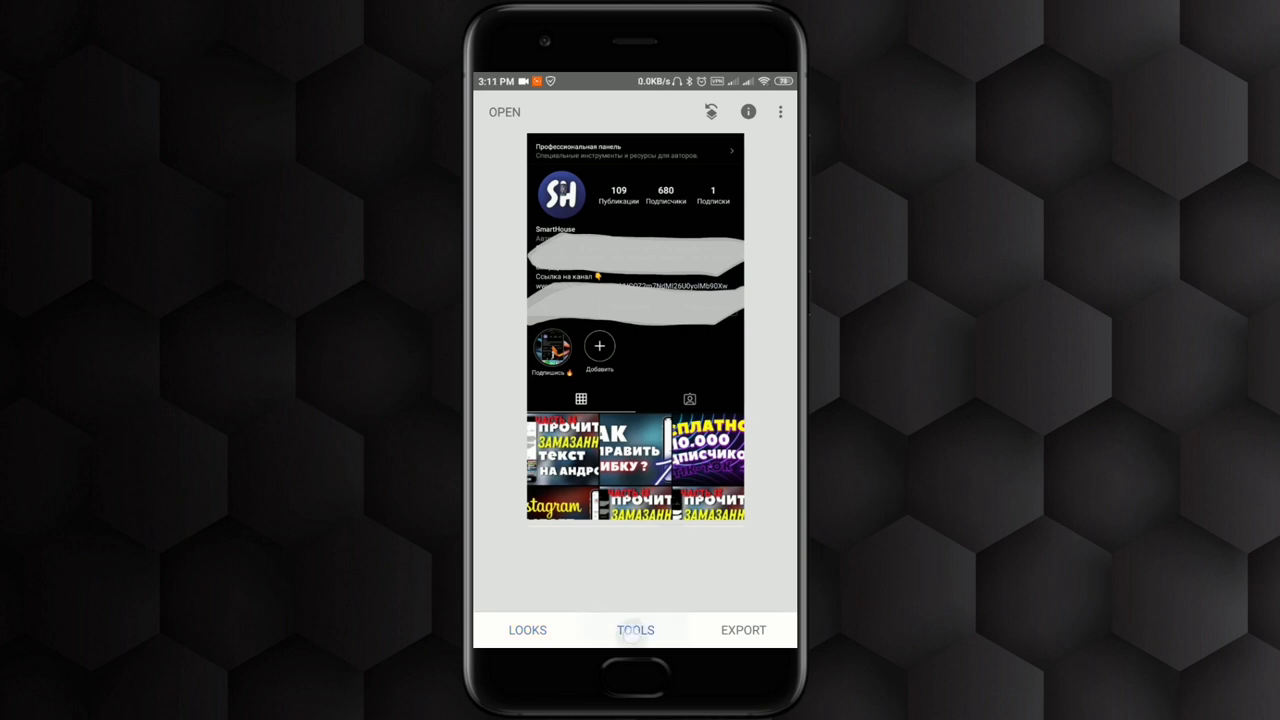
left_click(634, 630)
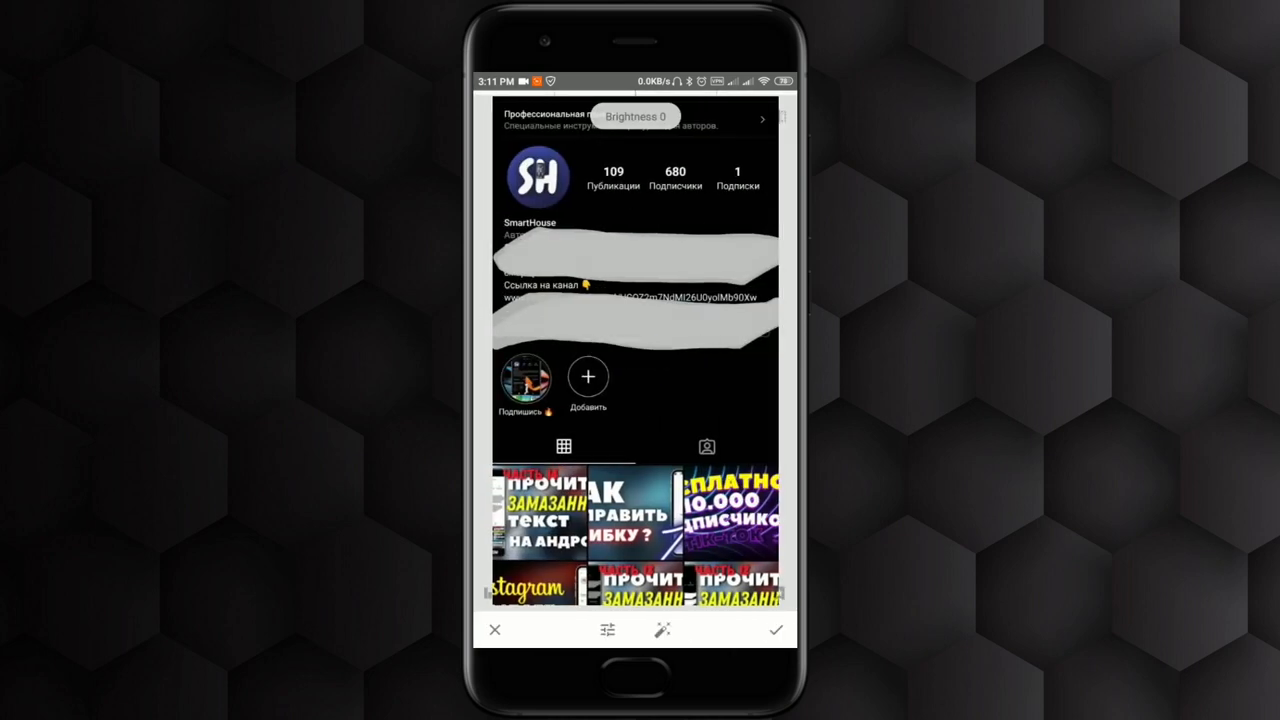
left_click(606, 630)
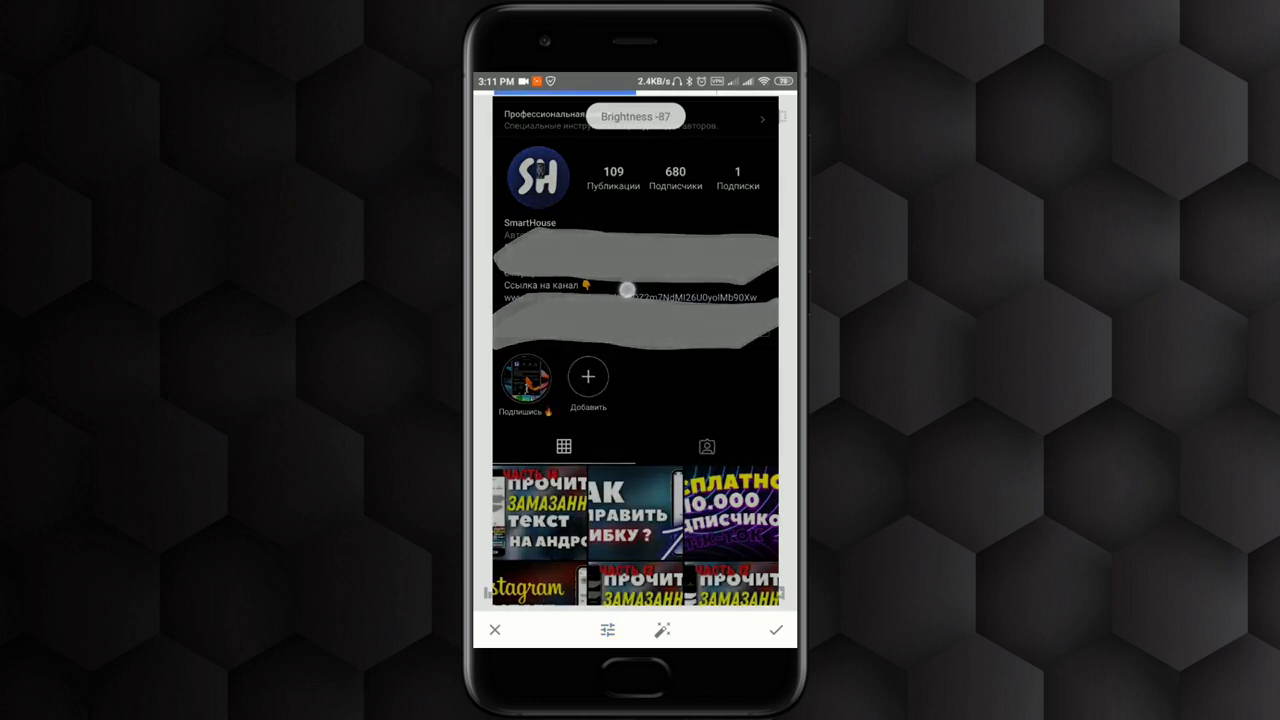
left_click_drag(628, 290, 614, 304)
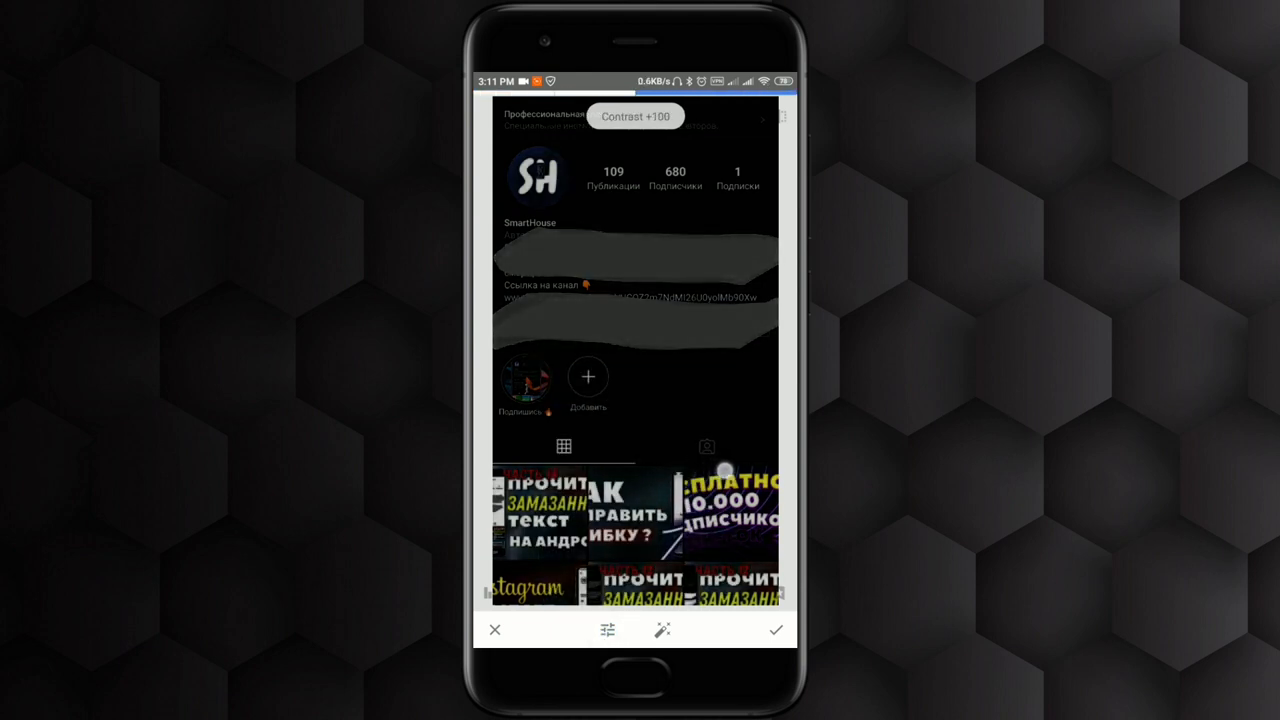
left_click(608, 628)
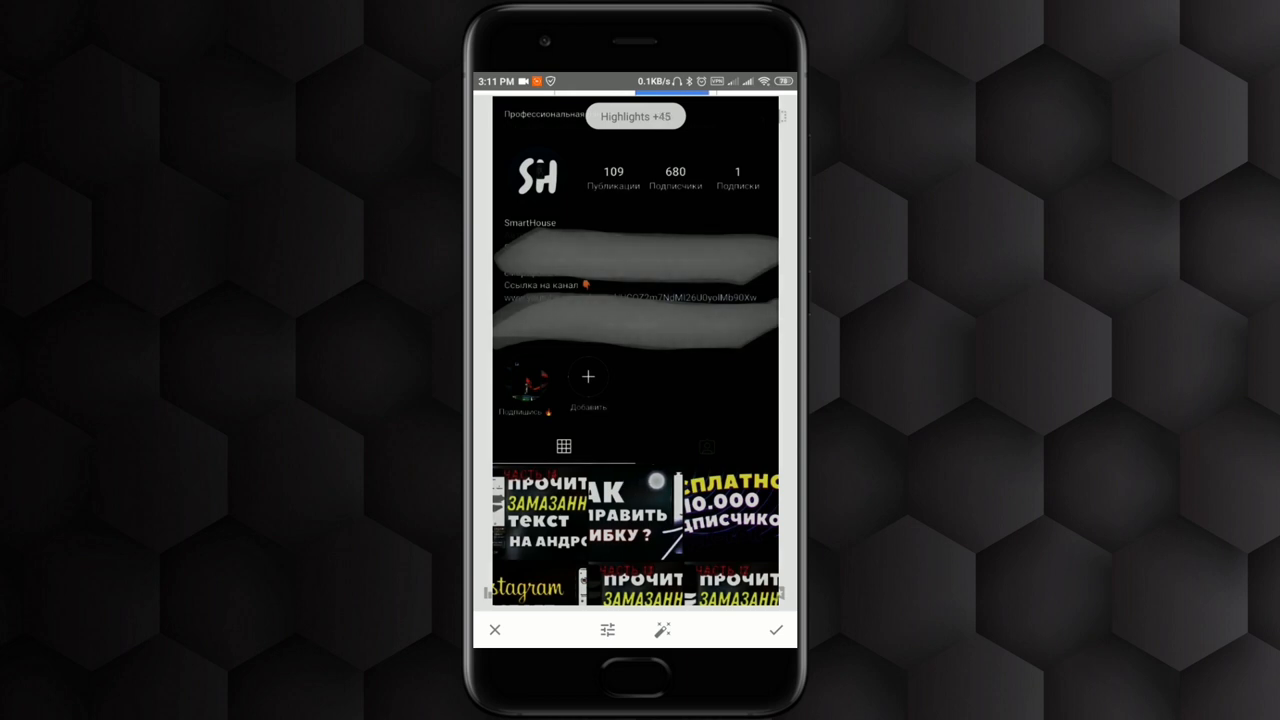
left_click(606, 628)
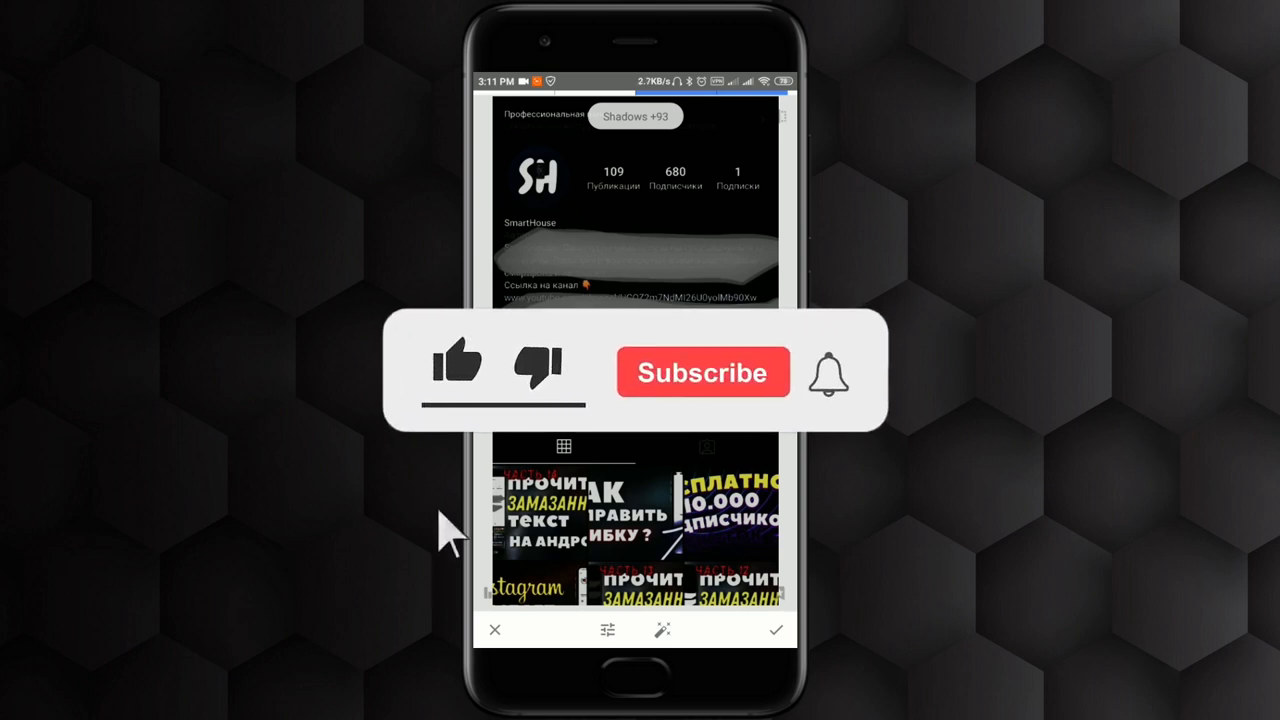
left_click(456, 364)
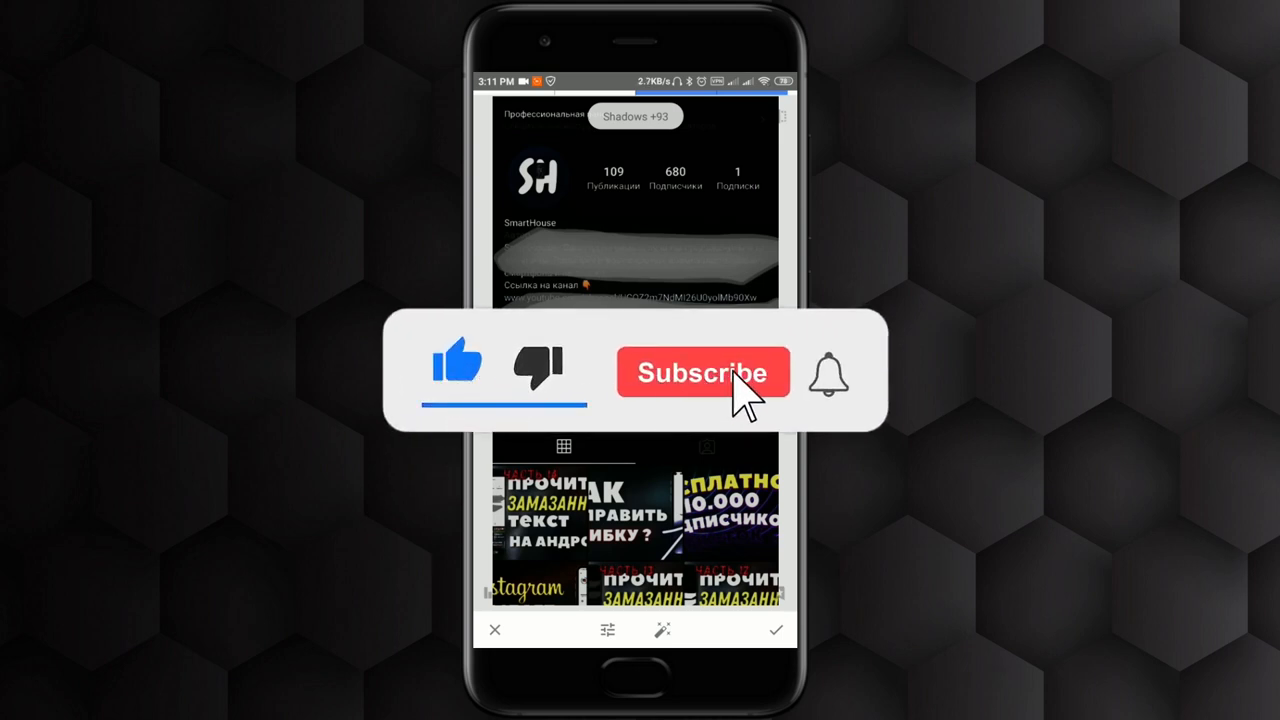
left_click(704, 374)
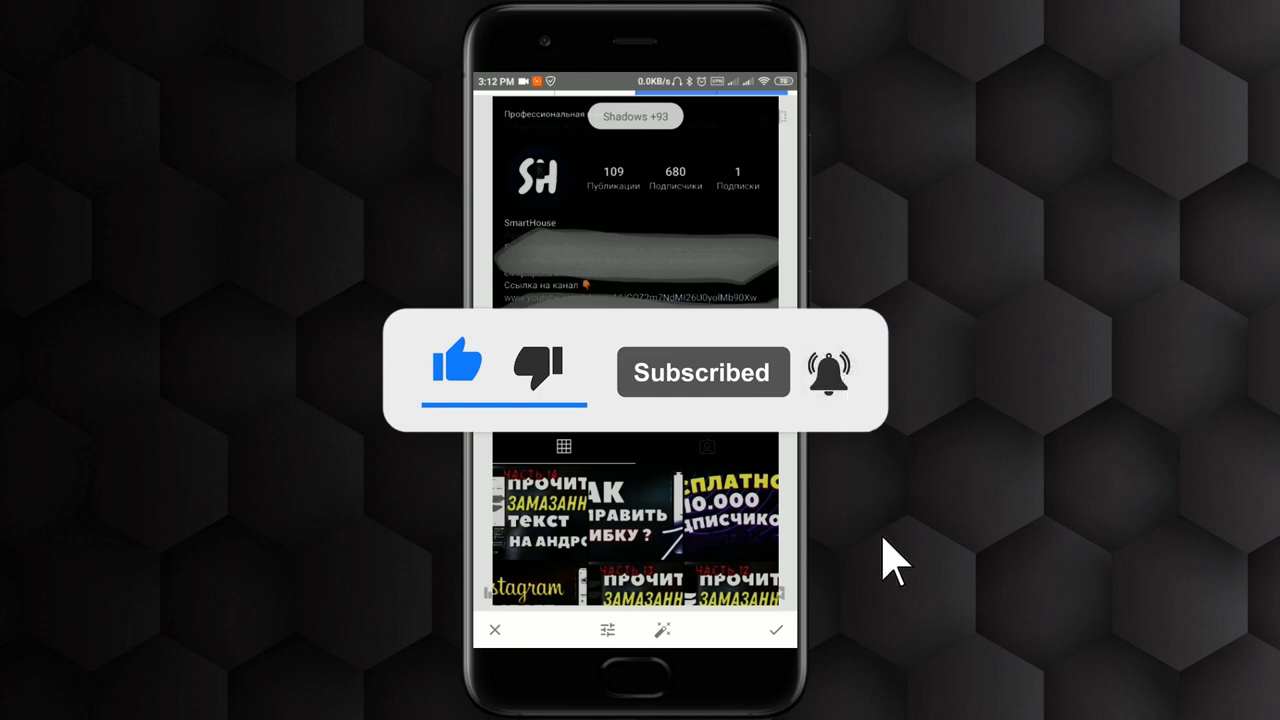